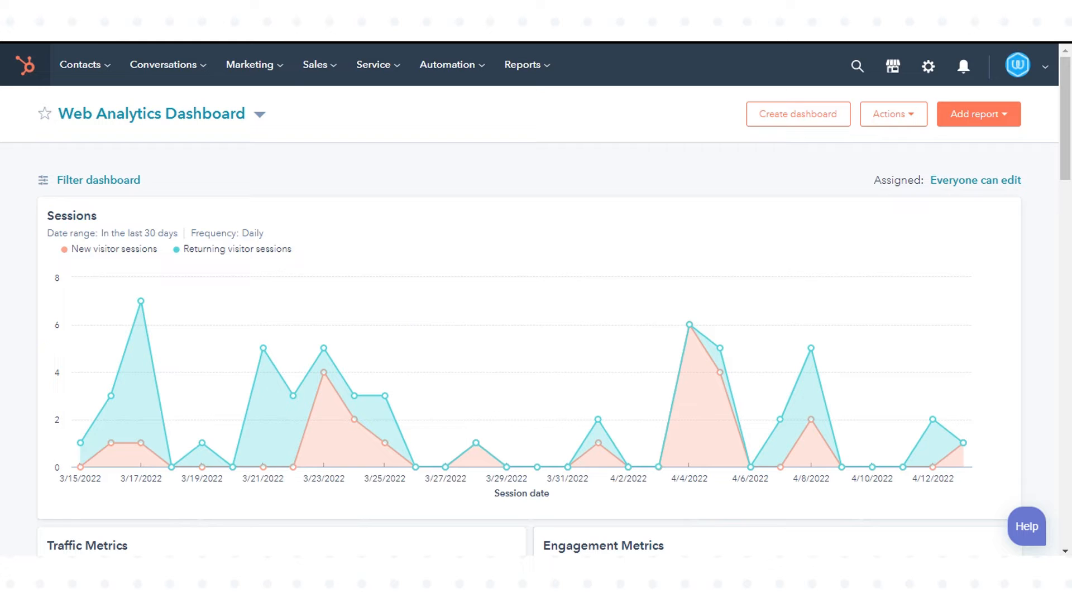
mouse_move(315, 162)
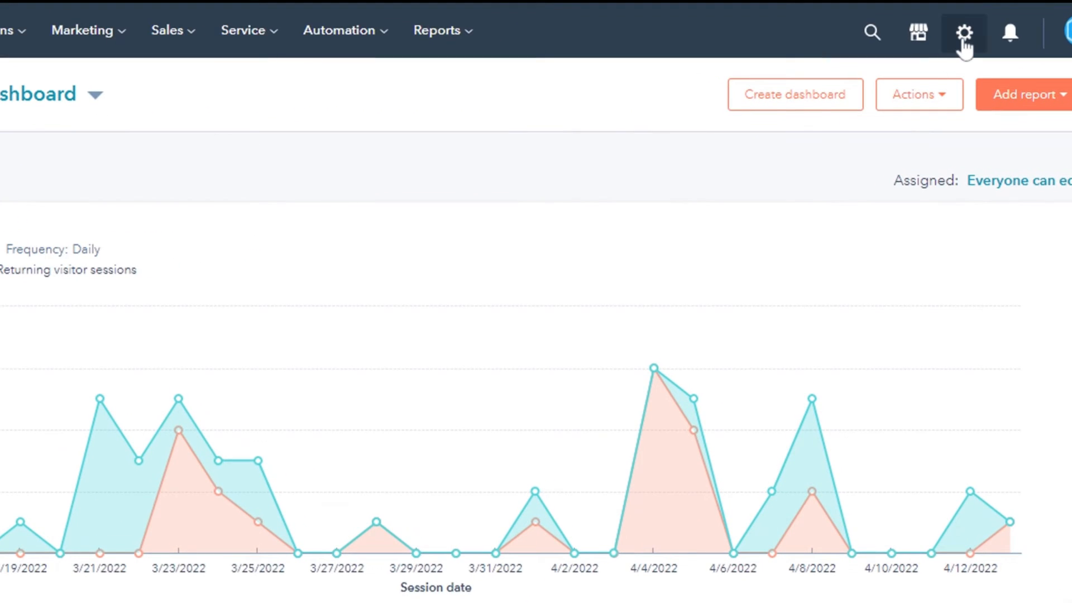
- Go to account settings and select the Contacts object under Data Management > Objects
left_click(963, 32)
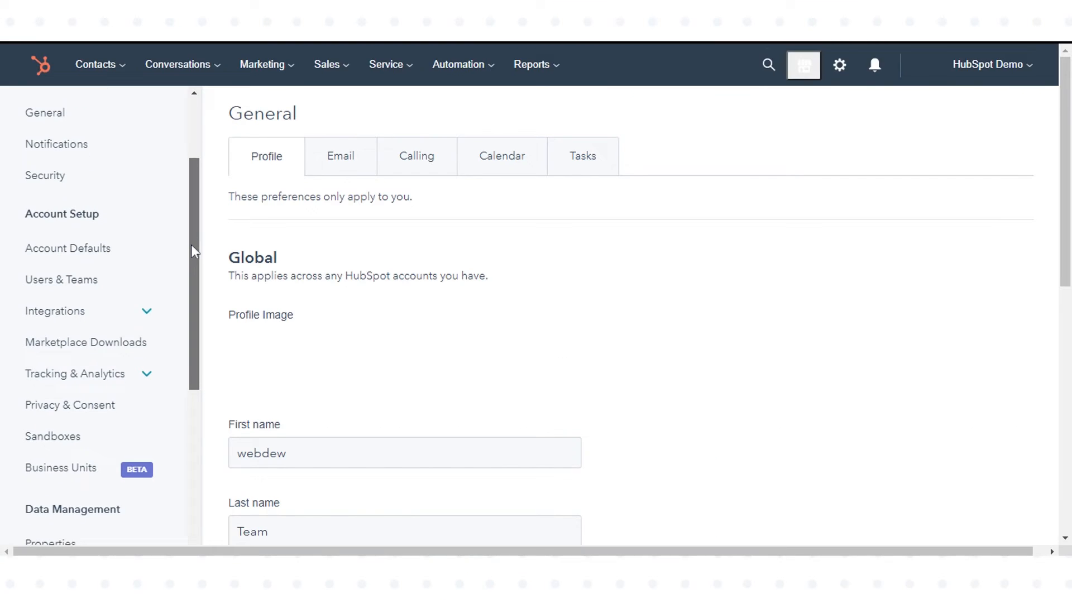
scroll("down", 3)
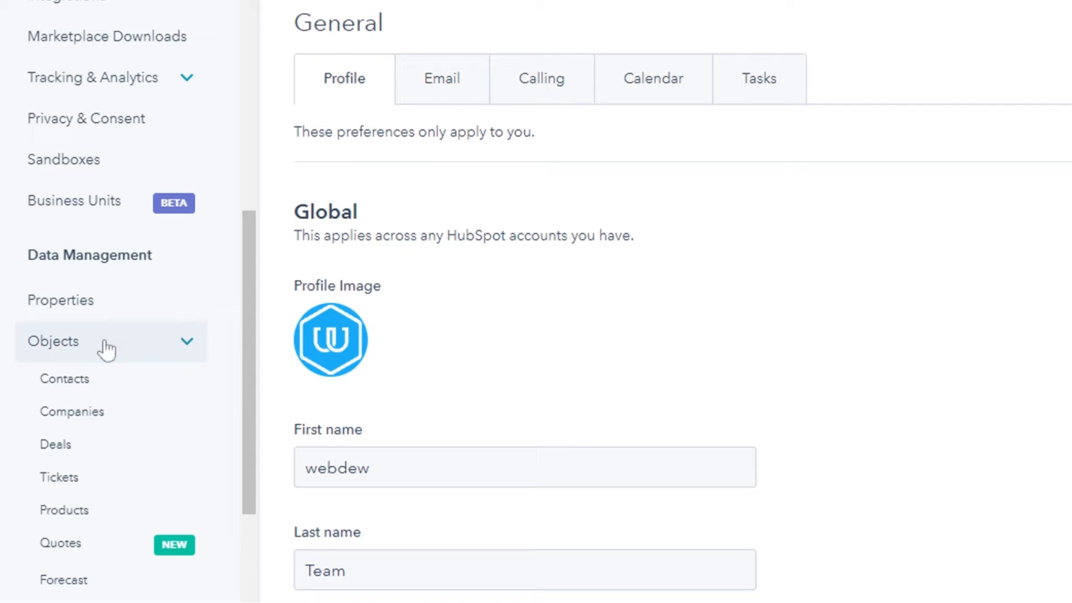
left_click(65, 379)
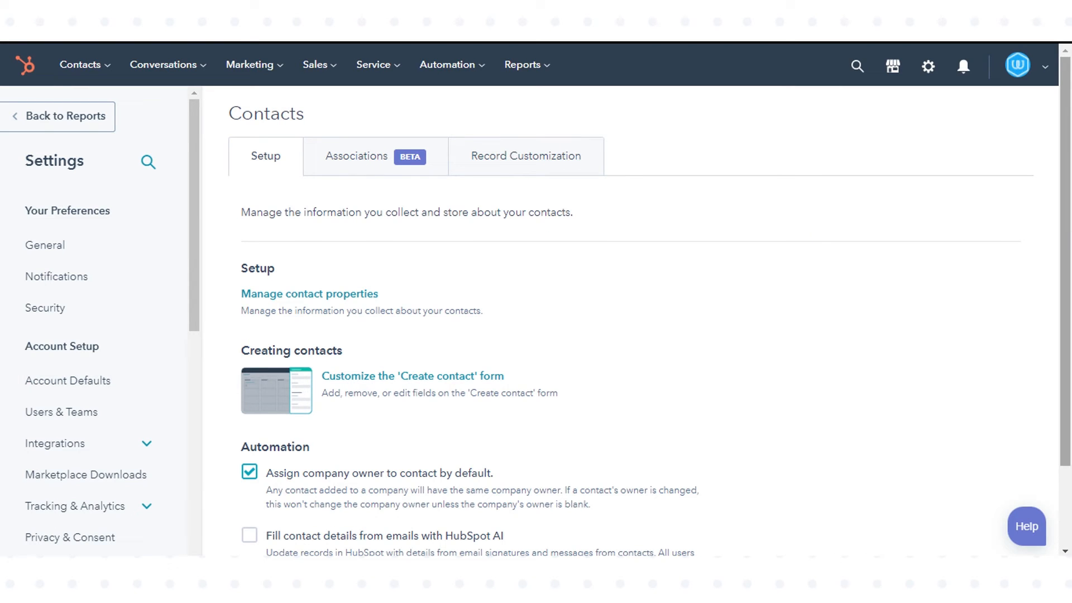
- Enable 'Fill contact details from emails with HubSpot AI' in the Contacts Automation section
scroll("down", 3)
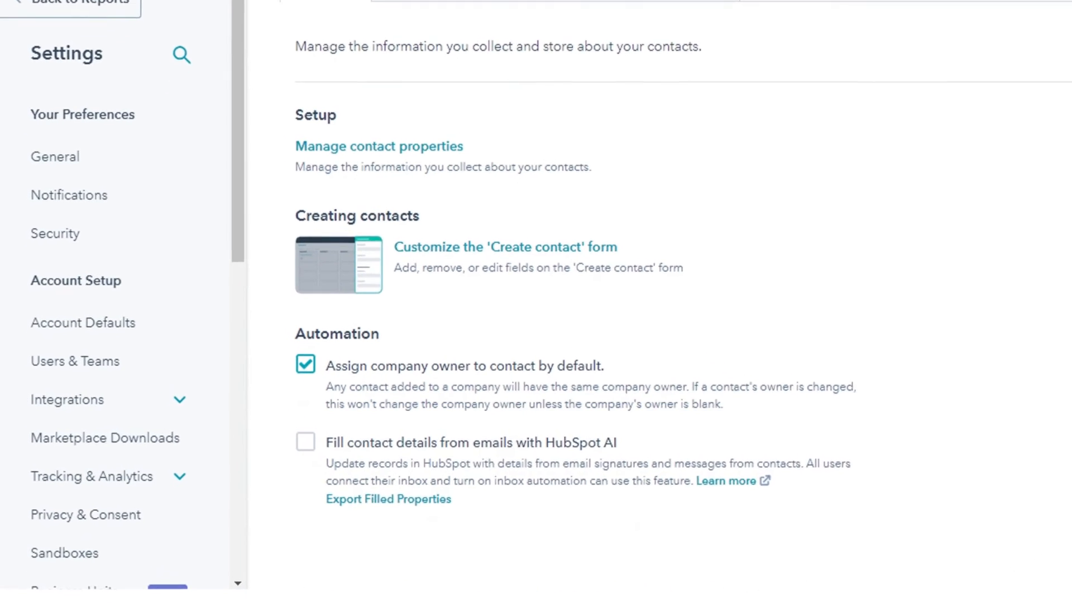
scroll("down", 3)
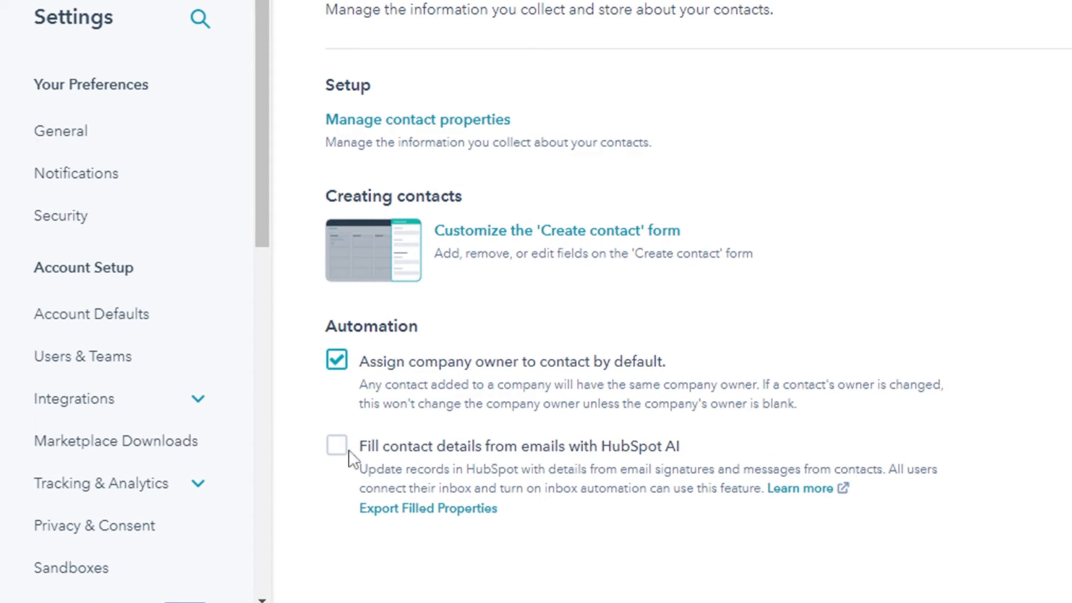
left_click(336, 445)
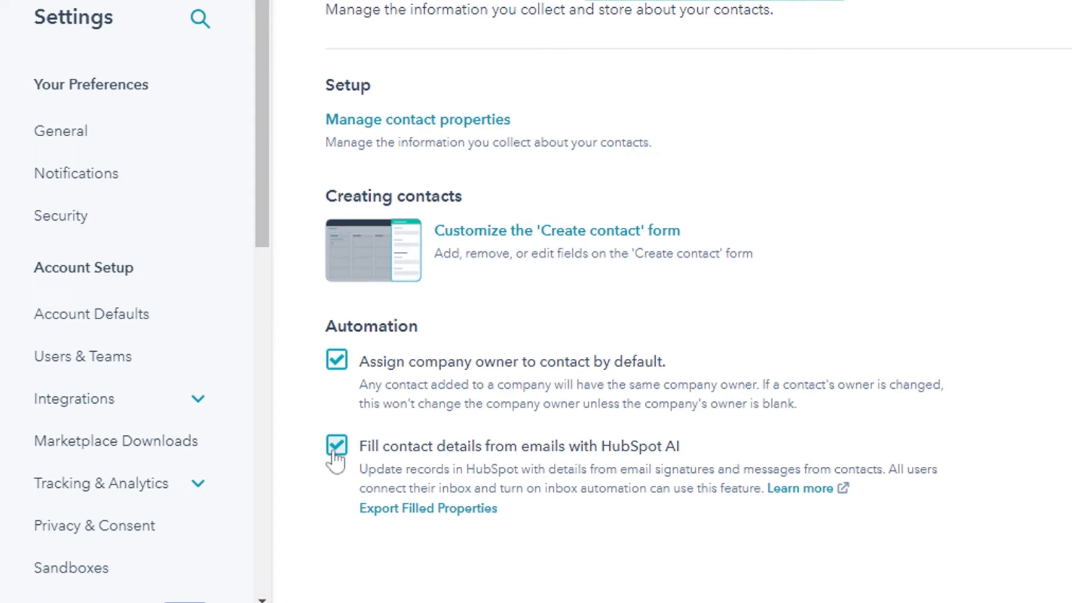